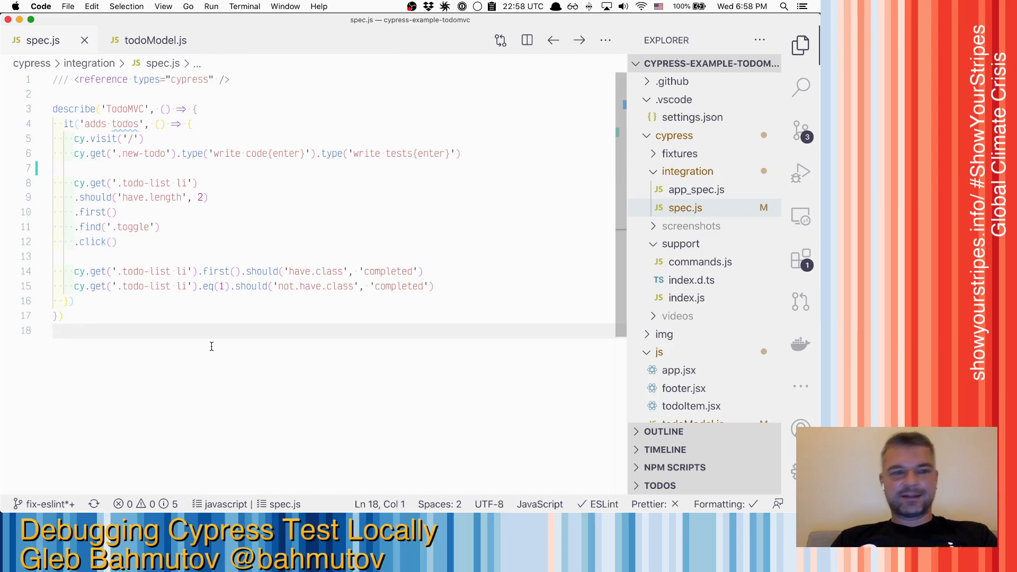
{"action": "mouse_move", "coordinate": [291, 324]}
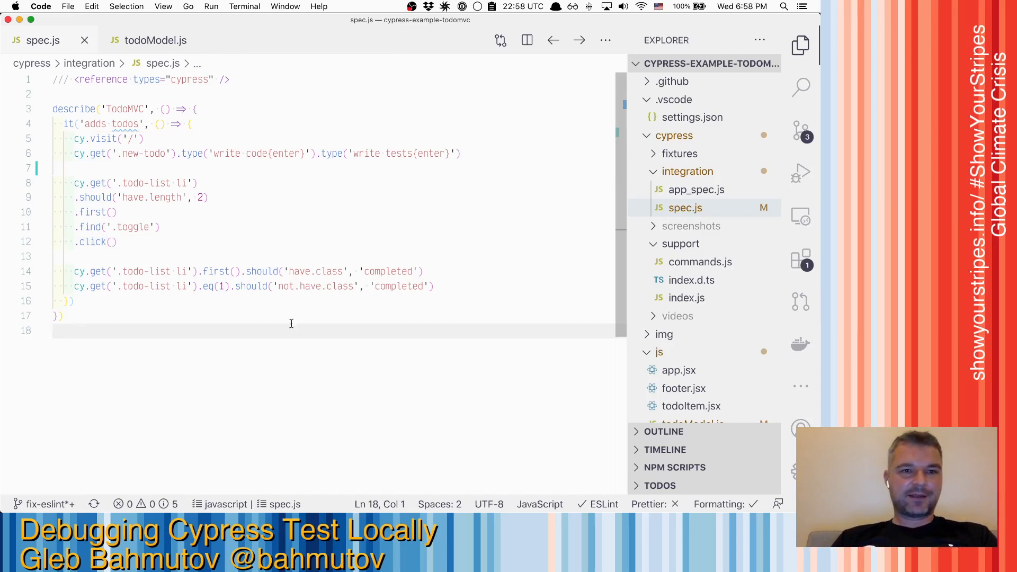
{"action": "mouse_move", "coordinate": [243, 347]}
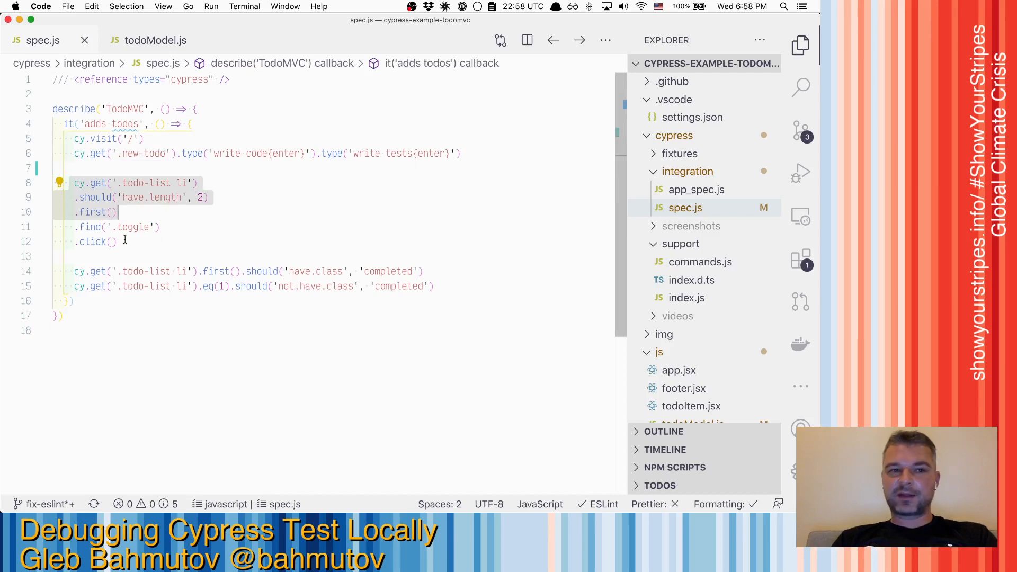
Step through the paused Cypress test and review the todo list after the toggle click
{"action": "left_click", "coordinate": [112, 242]}
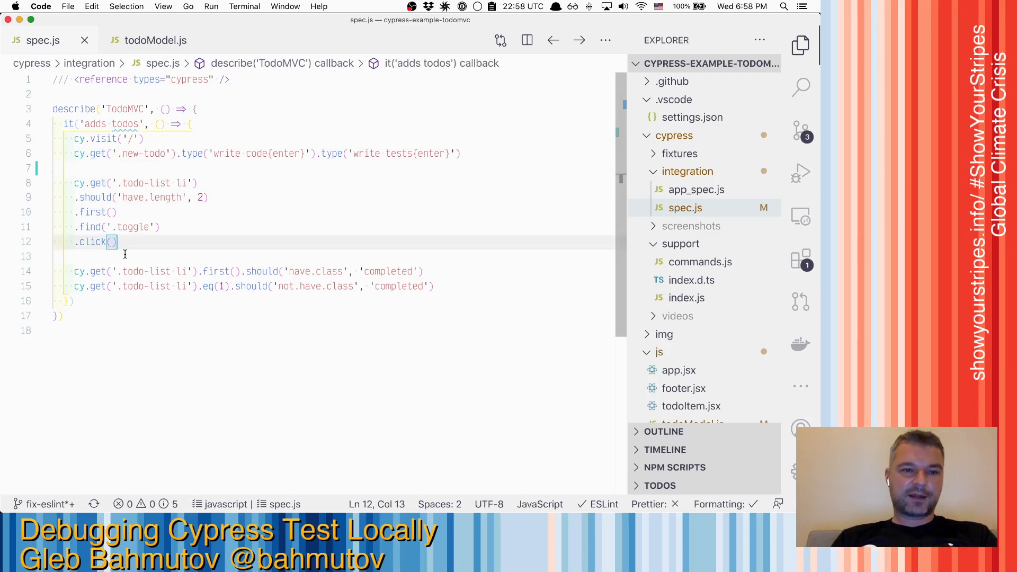
{"action": "left_click", "coordinate": [216, 272]}
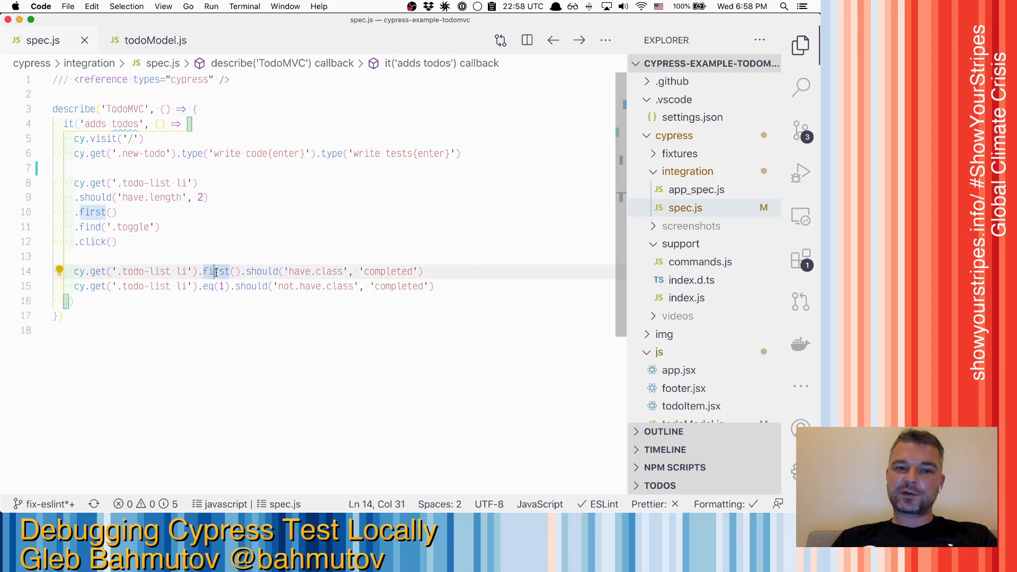
{"action": "left_click", "coordinate": [243, 315]}
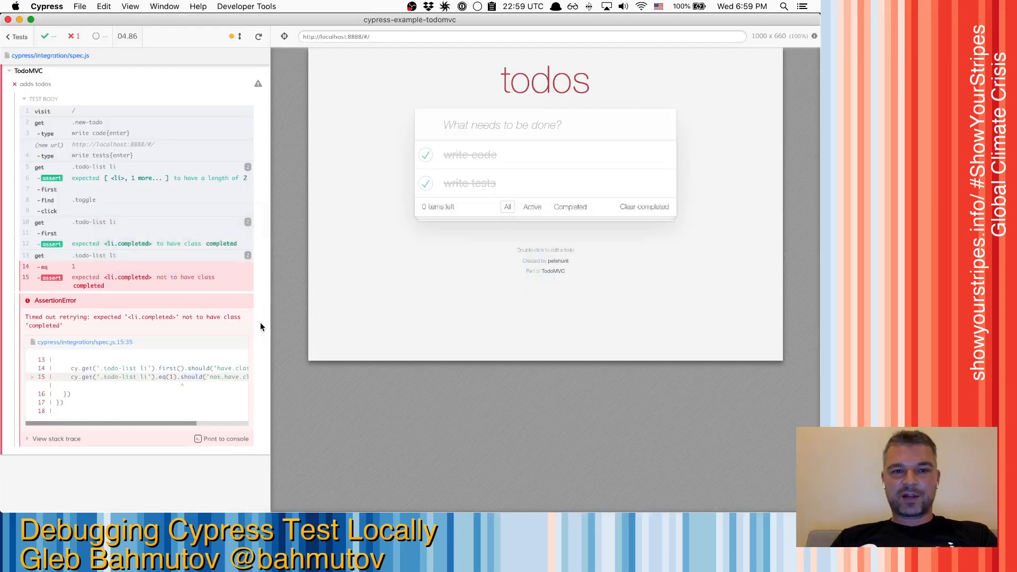
{"action": "mouse_move", "coordinate": [207, 489]}
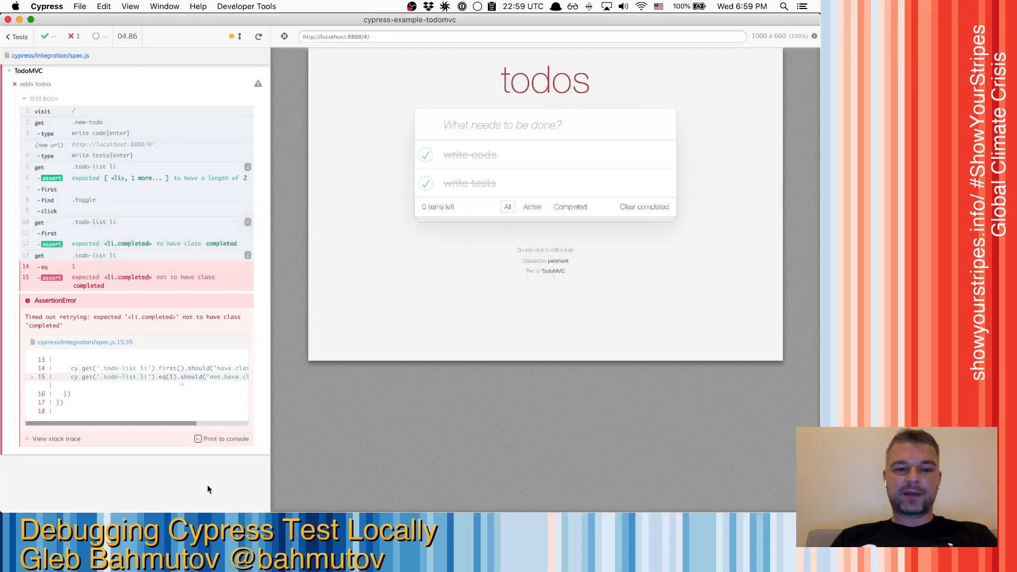
{"action": "left_click", "coordinate": [258, 36]}
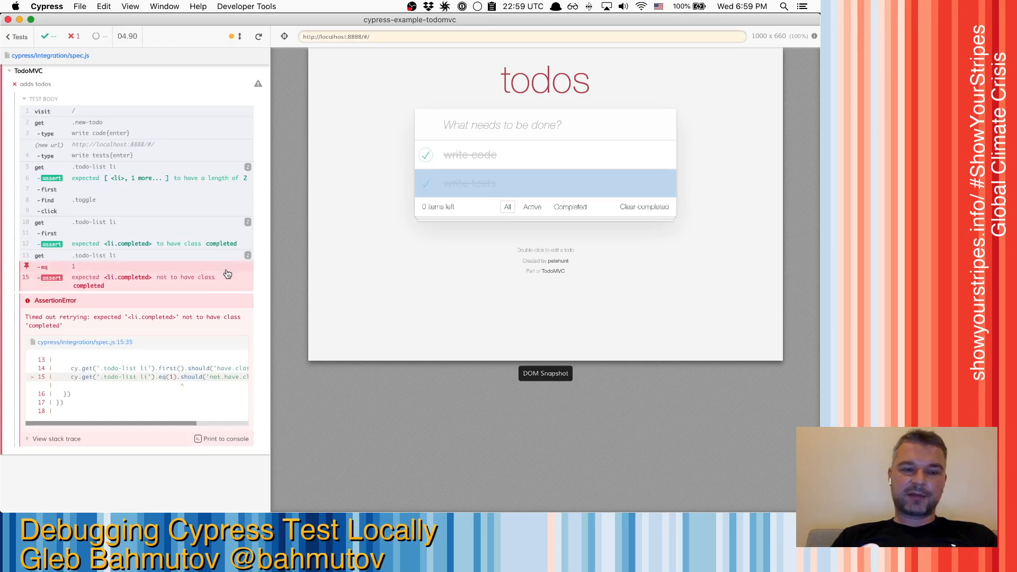
{"action": "mouse_move", "coordinate": [221, 312]}
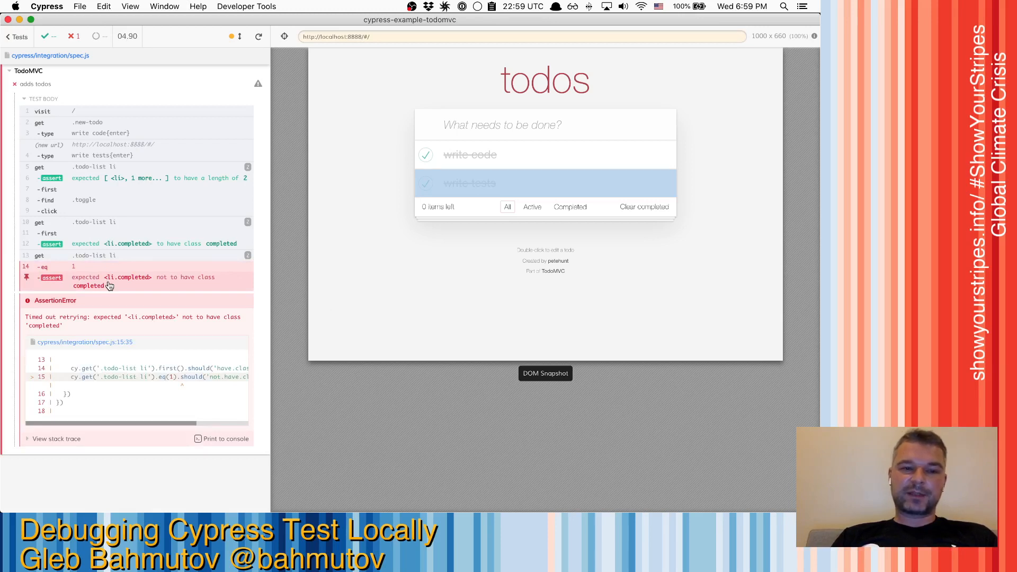
{"action": "mouse_move", "coordinate": [314, 282]}
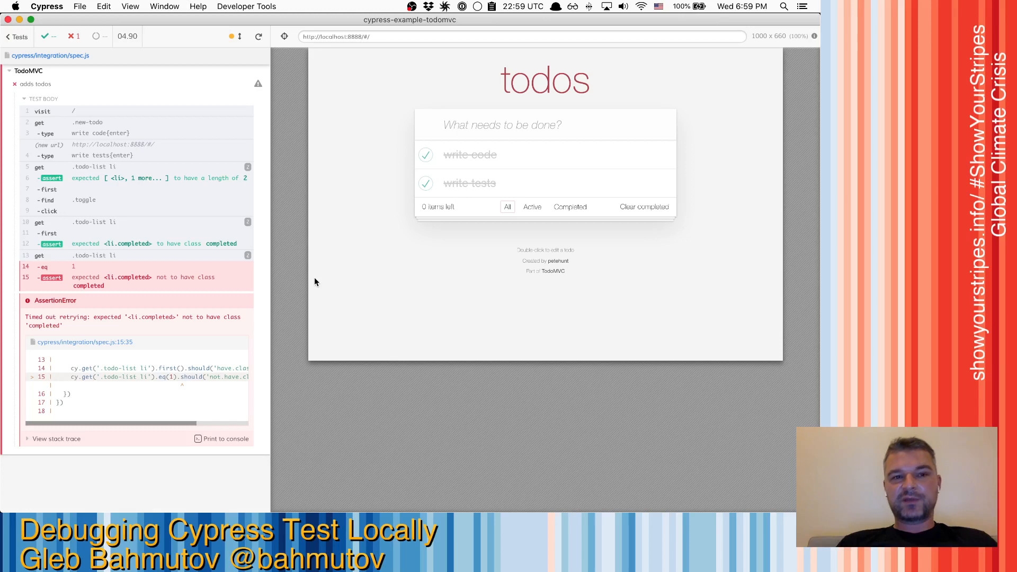
{"action": "mouse_move", "coordinate": [169, 156]}
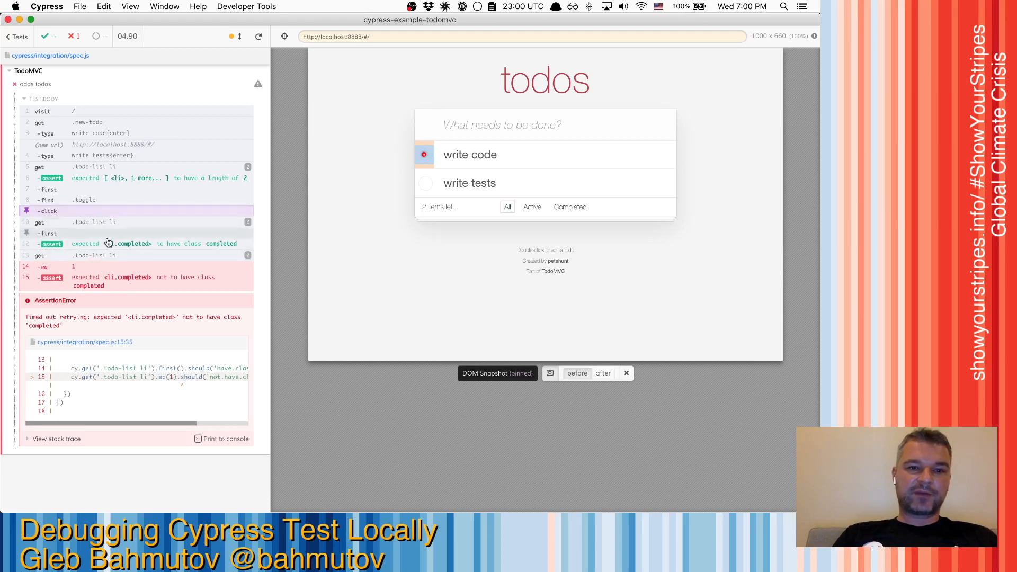
{"action": "mouse_move", "coordinate": [536, 229]}
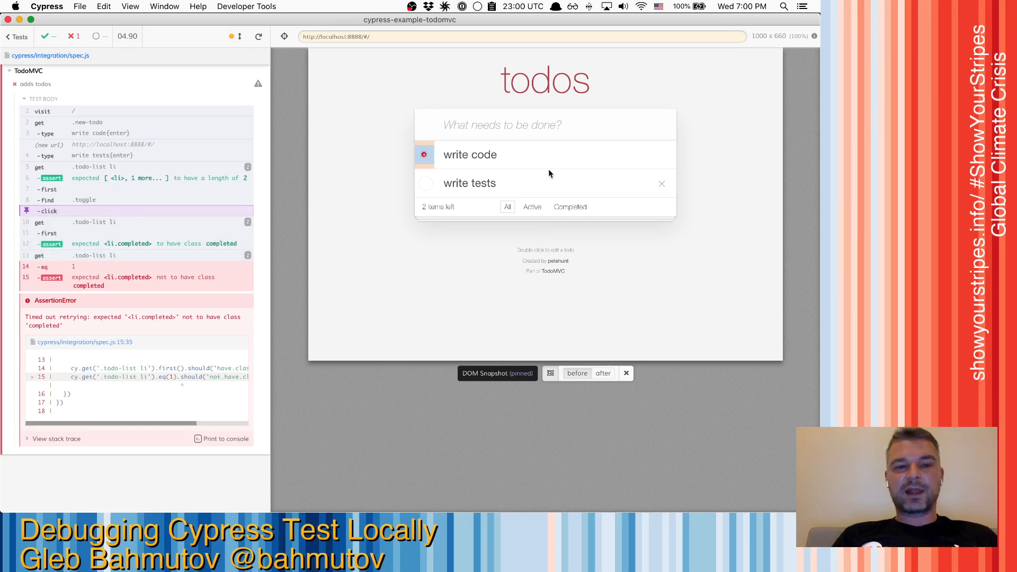
{"action": "mouse_move", "coordinate": [515, 197]}
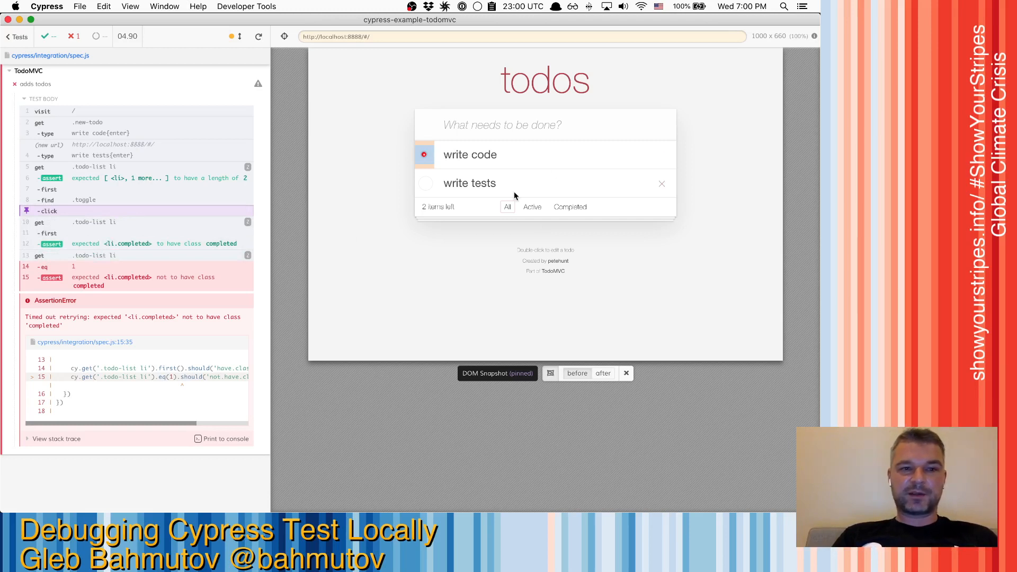
Inspect the click step's snapshot, then switch to Visual Studio Code with spec.js ready to edit
{"action": "left_click", "coordinate": [603, 373]}
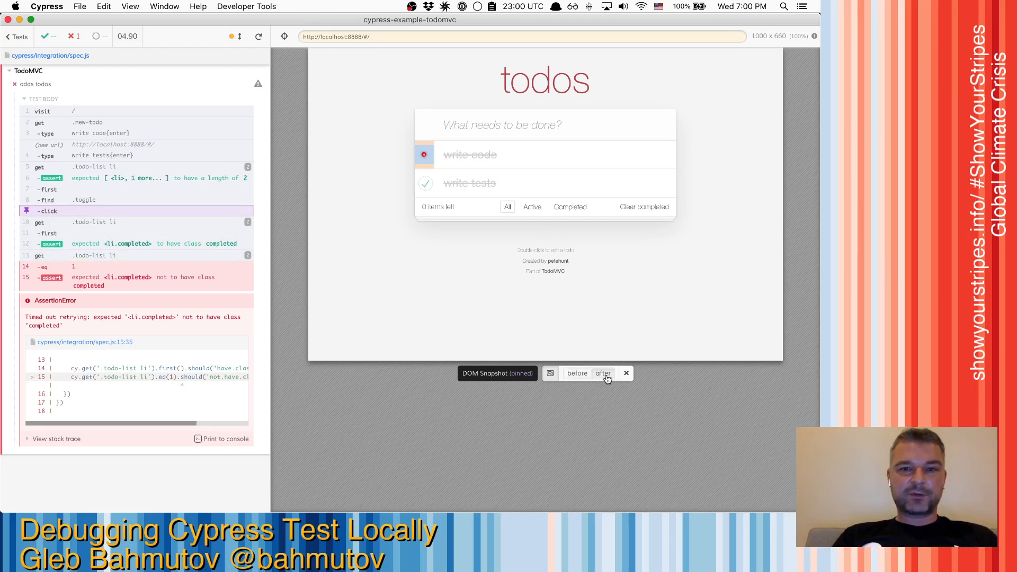
{"action": "mouse_move", "coordinate": [483, 155]}
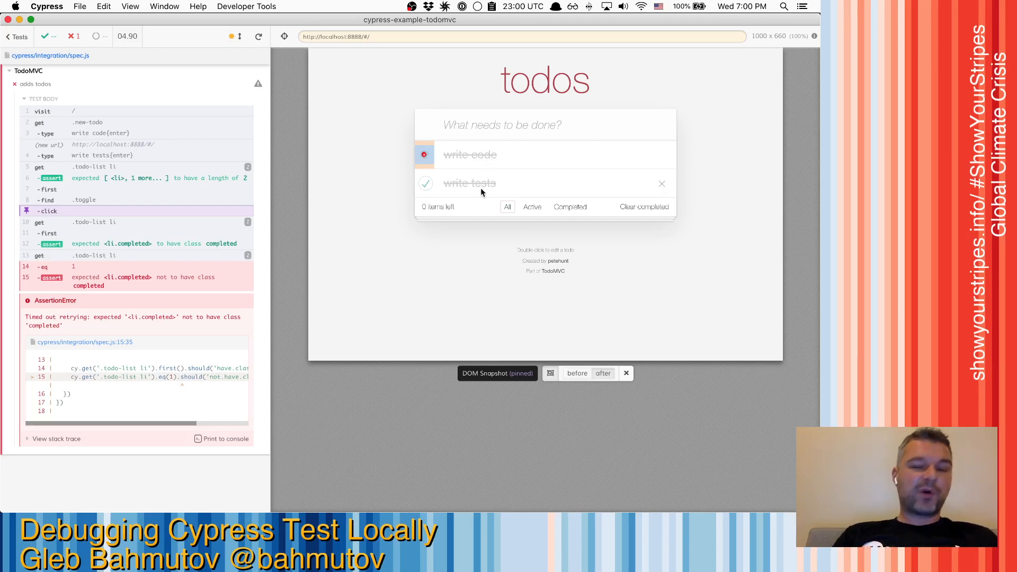
{"action": "mouse_move", "coordinate": [426, 192]}
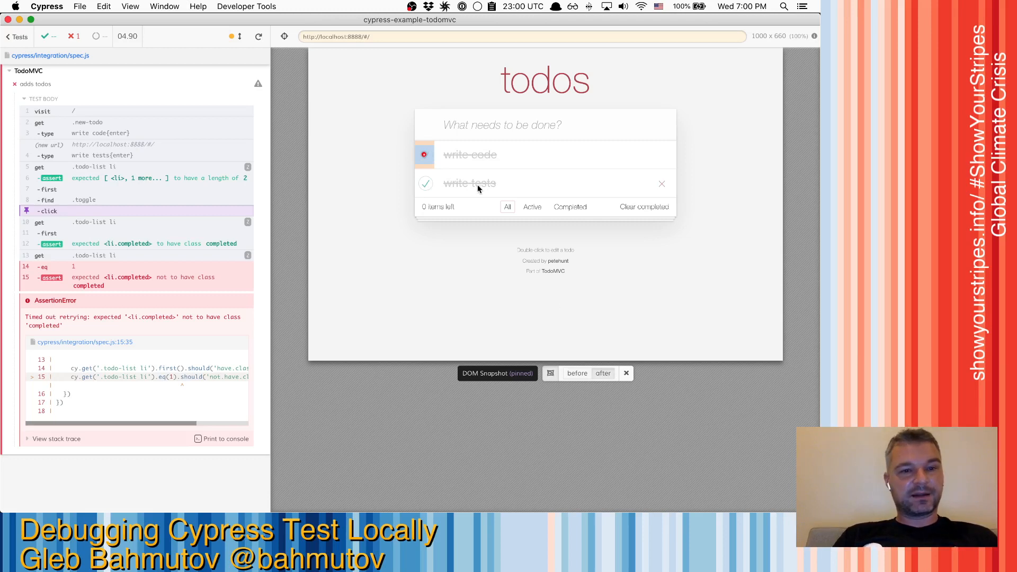
{"action": "mouse_move", "coordinate": [626, 373]}
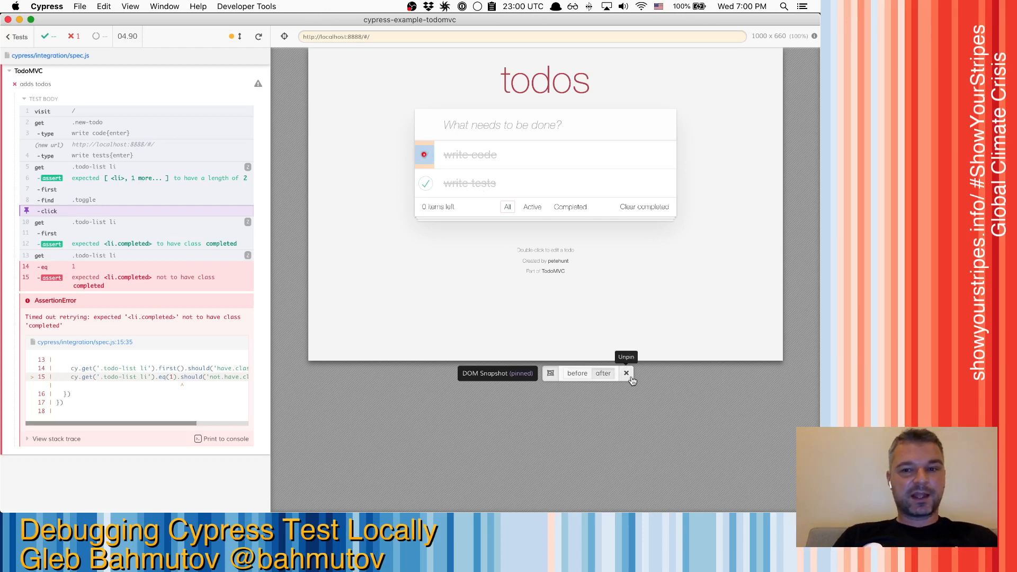
{"action": "left_click", "coordinate": [626, 373]}
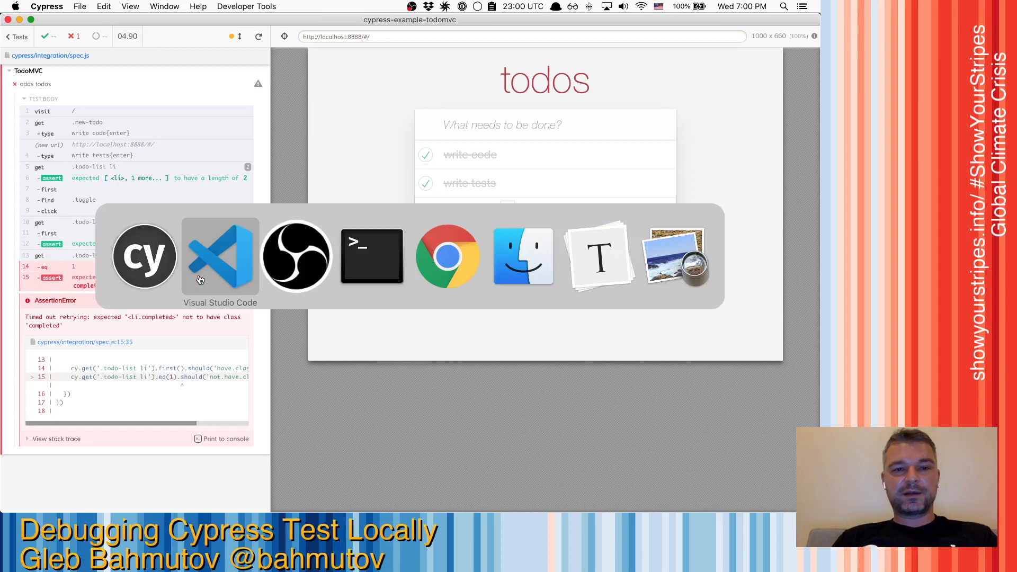
{"action": "left_click", "coordinate": [221, 255]}
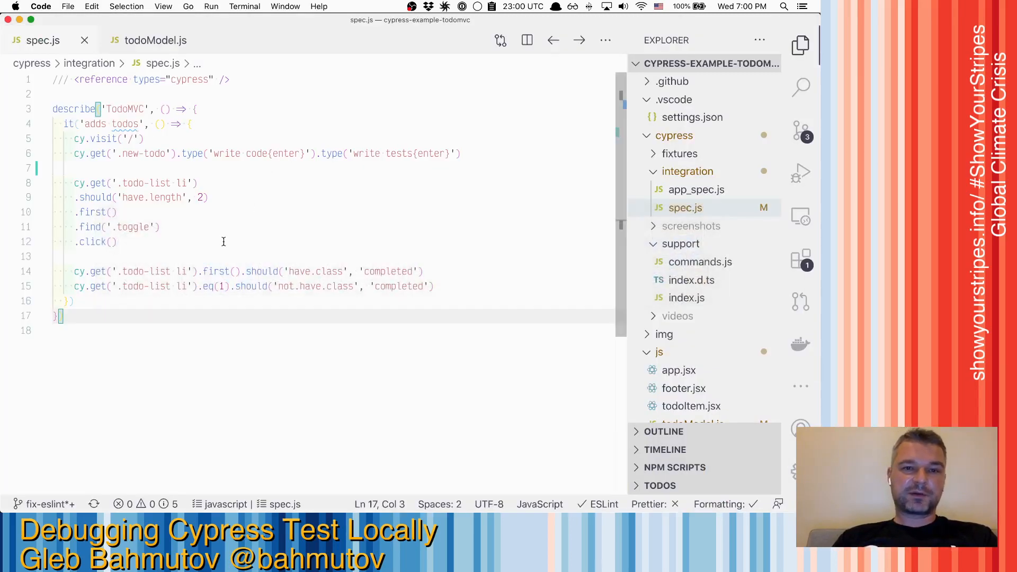
{"action": "left_click", "coordinate": [458, 154]}
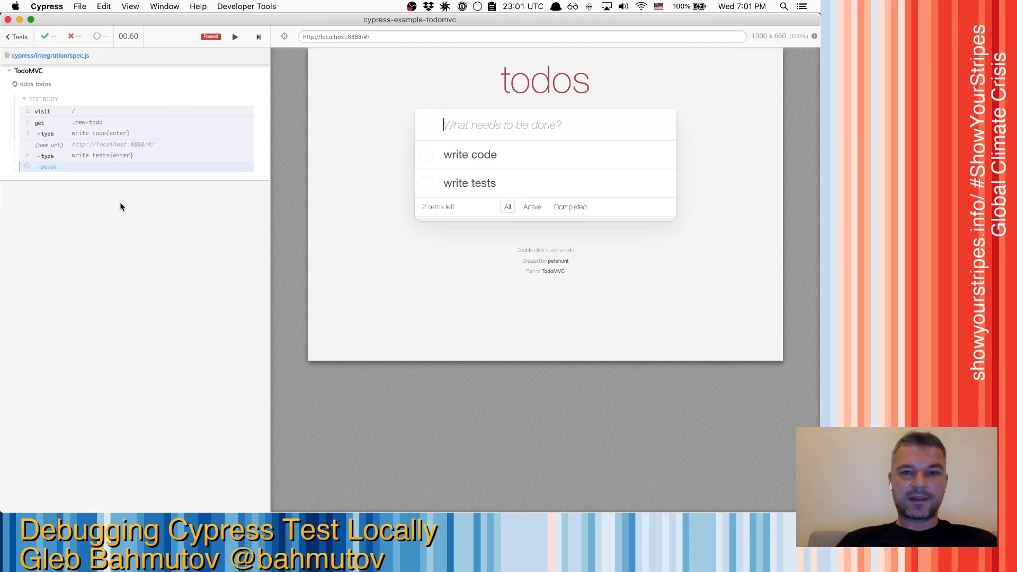
{"action": "mouse_move", "coordinate": [532, 260]}
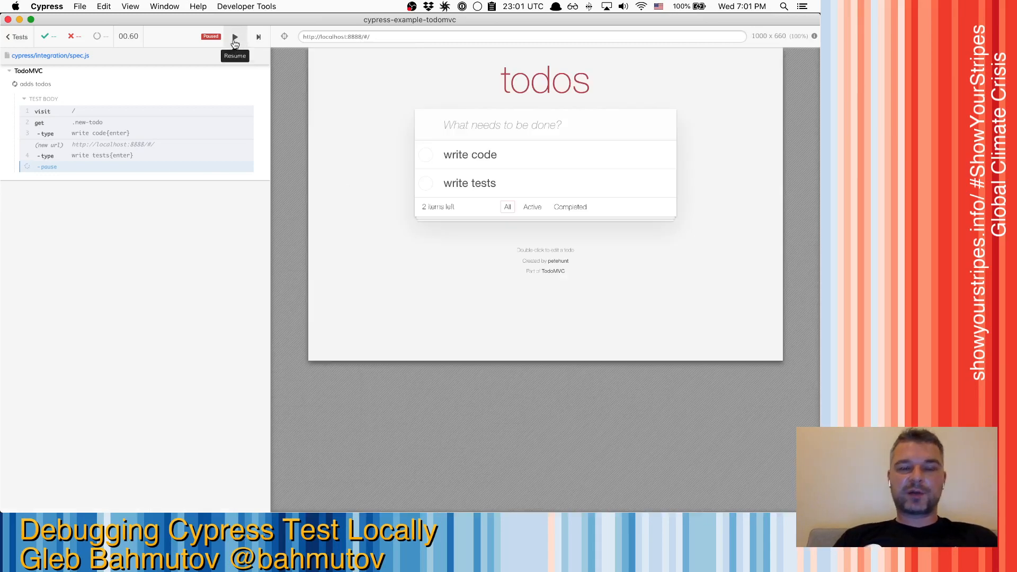
{"action": "mouse_move", "coordinate": [258, 36]}
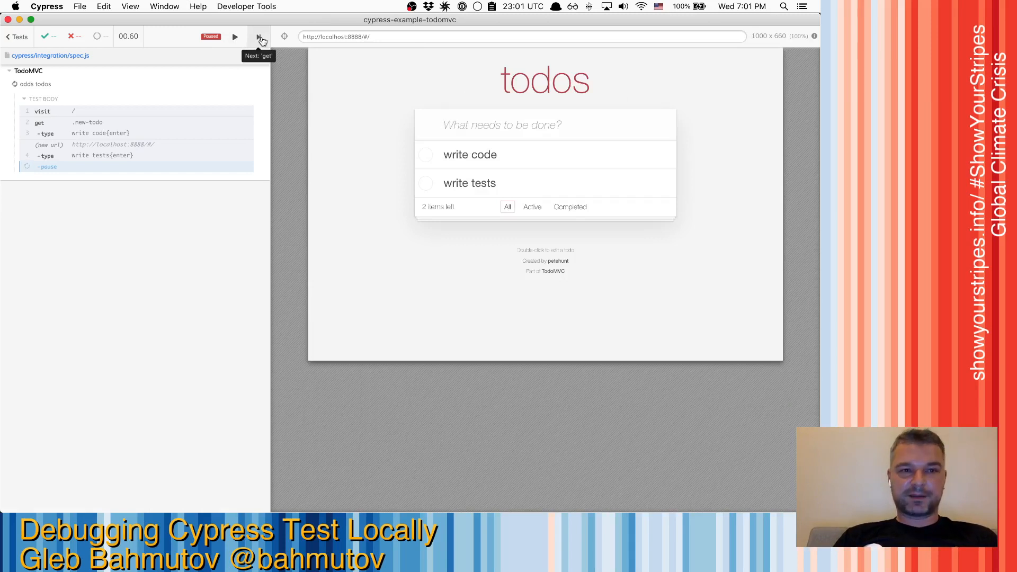
Step the paused test through get, first, find and the toggle click with Next
{"action": "left_click", "coordinate": [258, 36]}
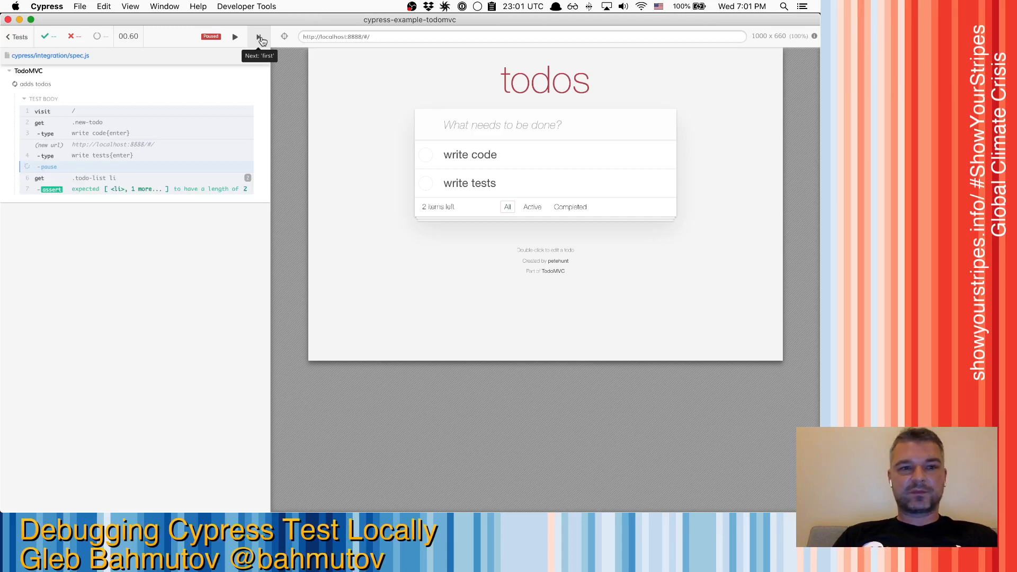
{"action": "left_click", "coordinate": [259, 36]}
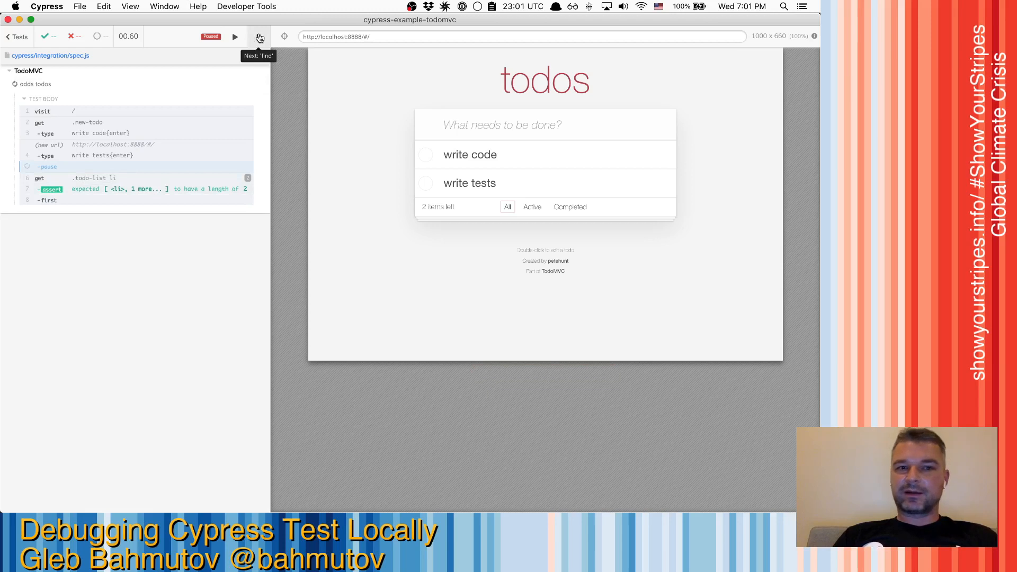
{"action": "left_click", "coordinate": [259, 36]}
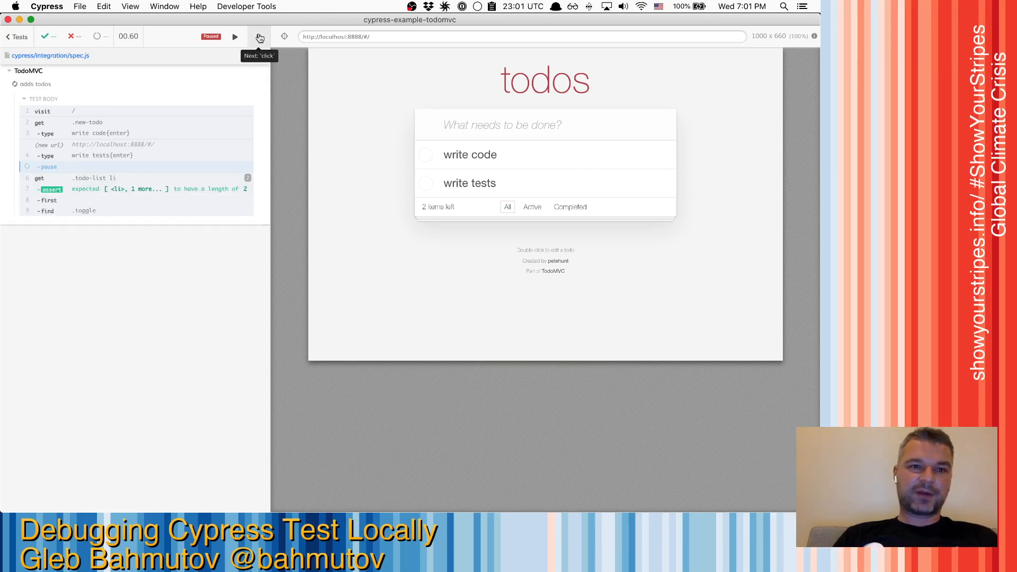
{"action": "left_click", "coordinate": [259, 36]}
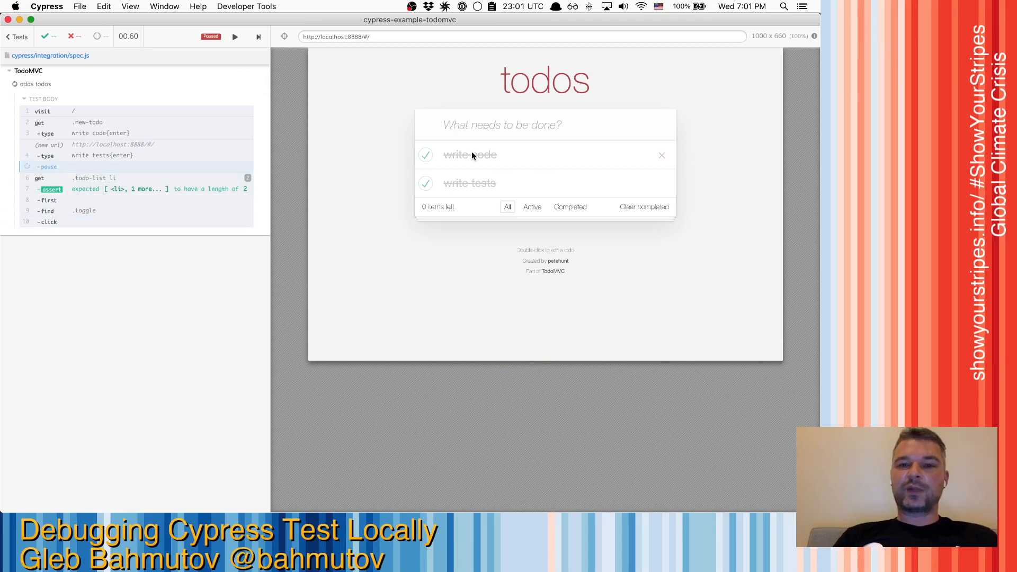
{"action": "mouse_move", "coordinate": [476, 425]}
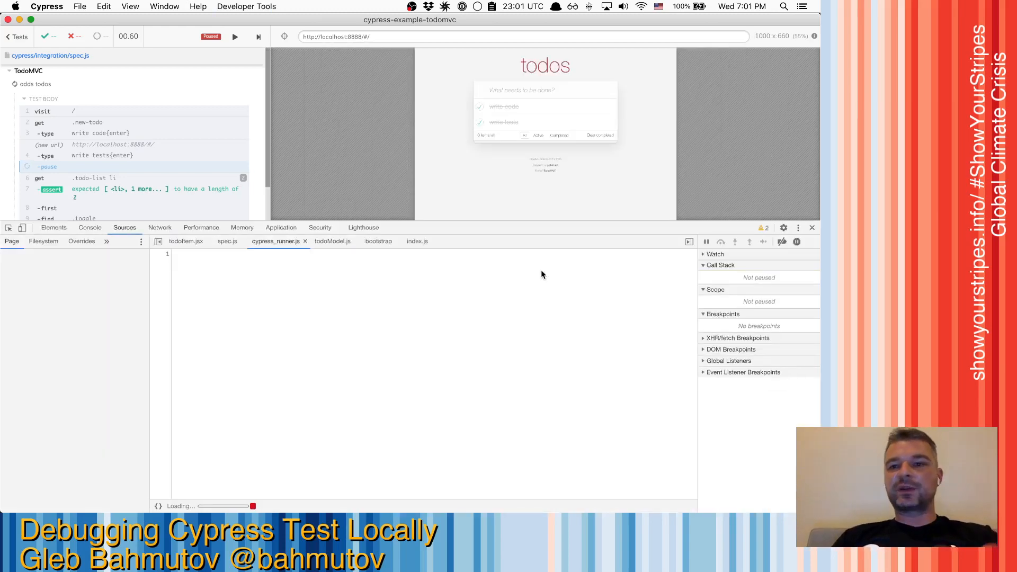
Switch DevTools to the Console output while the test stays paused
{"action": "left_click", "coordinate": [89, 226]}
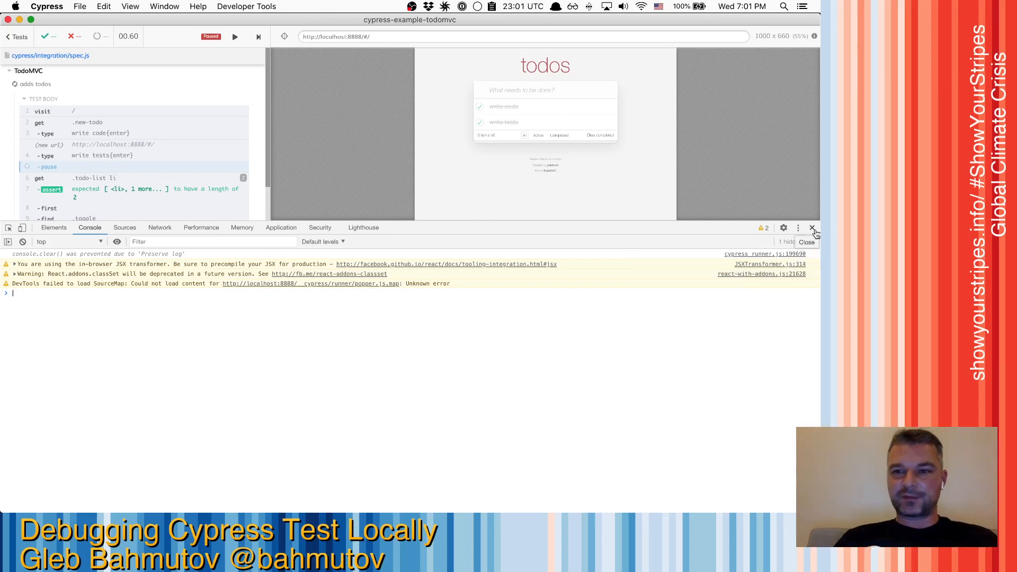
{"action": "left_click", "coordinate": [811, 227]}
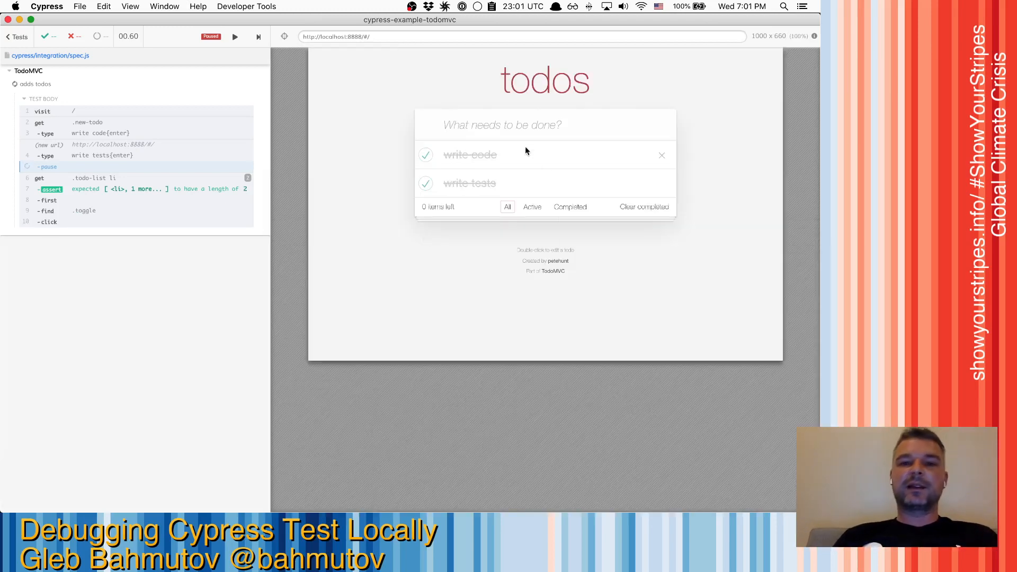
{"action": "mouse_move", "coordinate": [234, 36]}
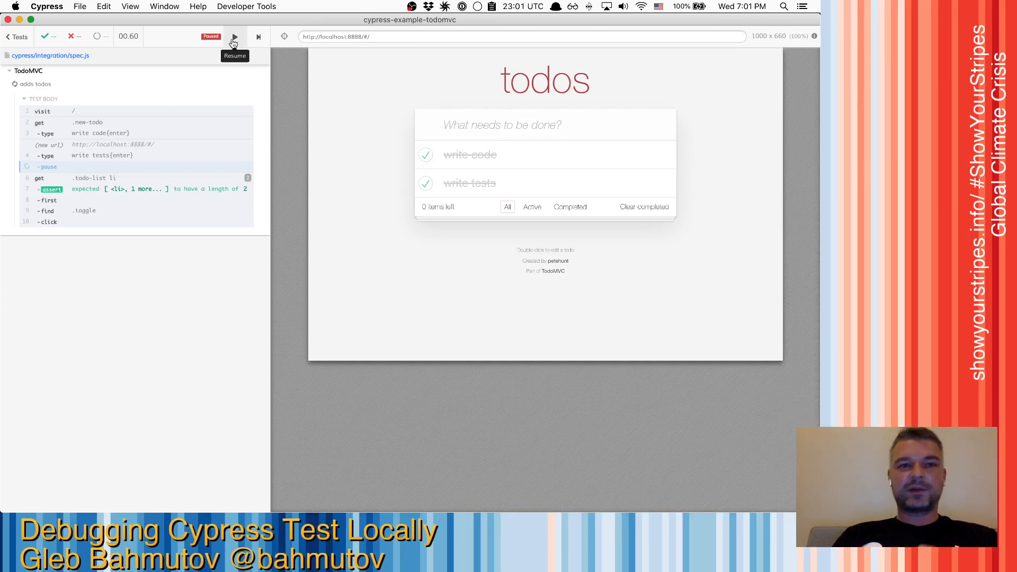
Resume the paused Cypress test from the command log toolbar
{"action": "left_click", "coordinate": [233, 36]}
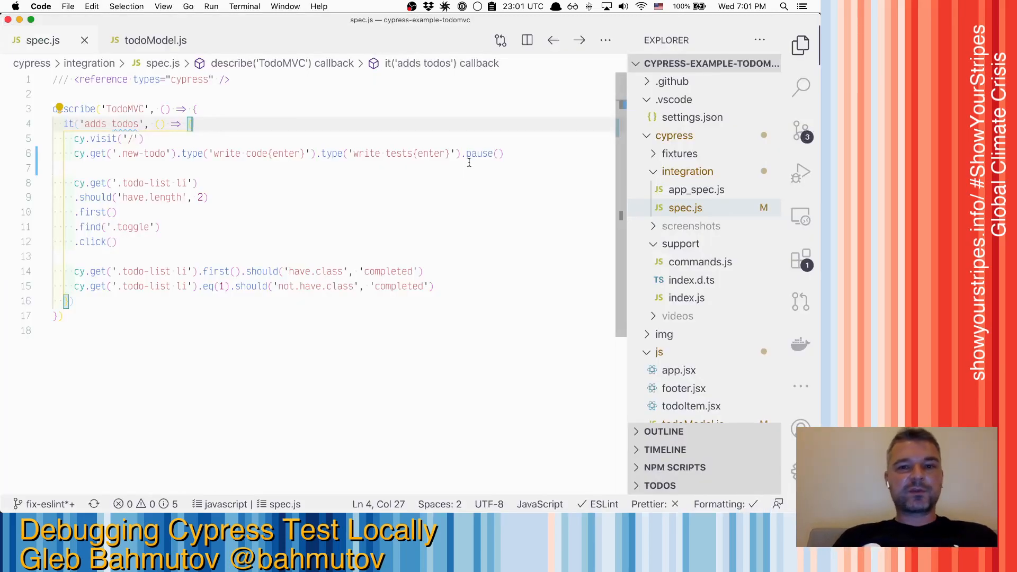
{"action": "mouse_move", "coordinate": [479, 164]}
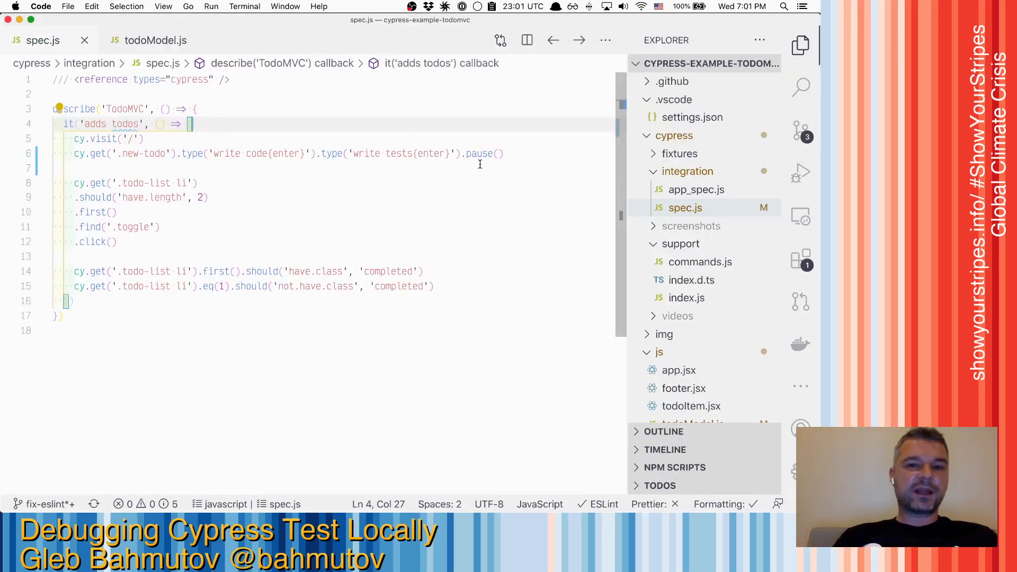
Replace .pause() with .debug() on line 6 of spec.js
{"action": "type", "text": "de"}
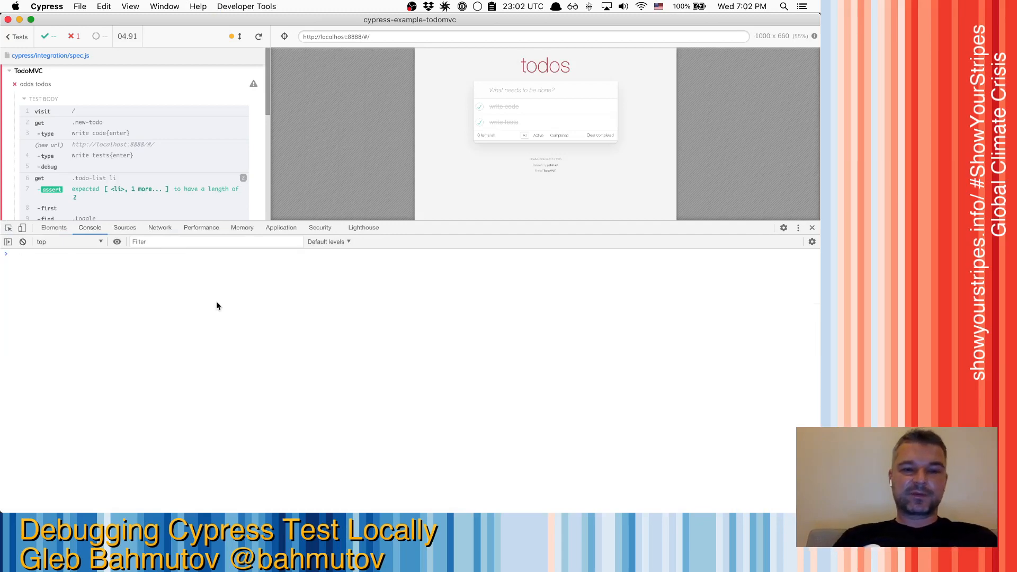
Let the rerun spec stop at the debug command and show its Debug Info in the Console
{"action": "left_click", "coordinate": [258, 36]}
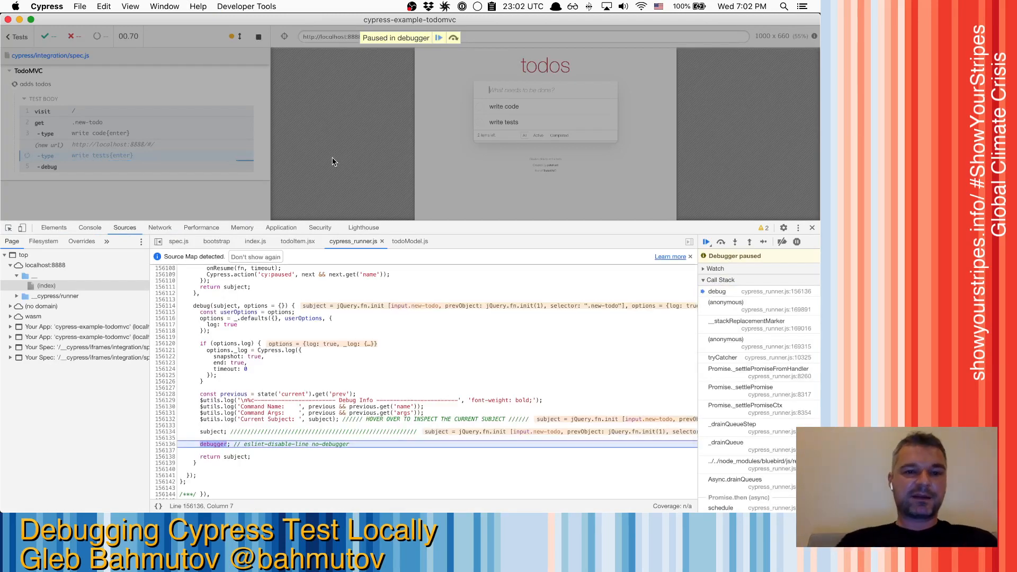
{"action": "left_click", "coordinate": [291, 368]}
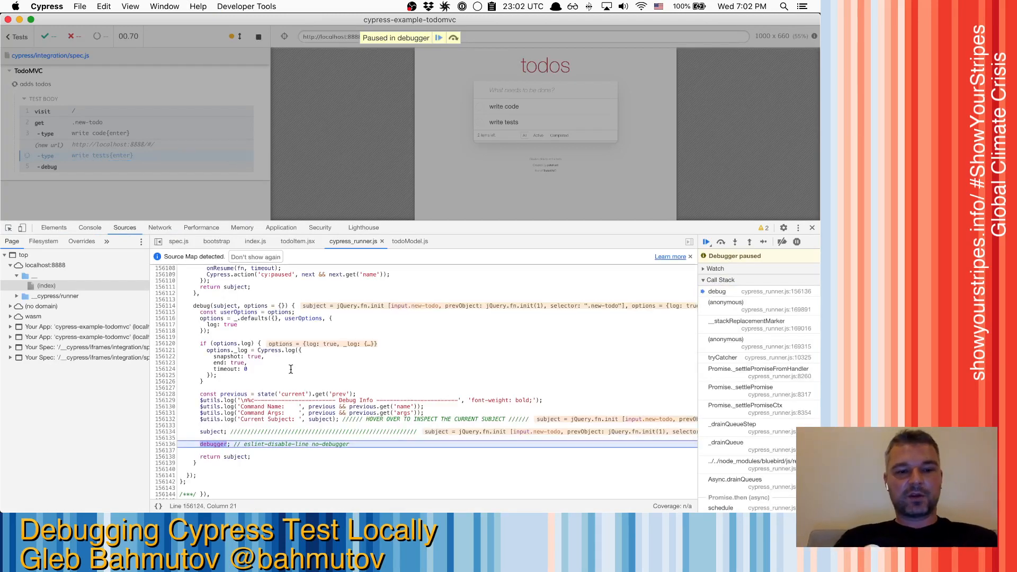
{"action": "left_click", "coordinate": [89, 227]}
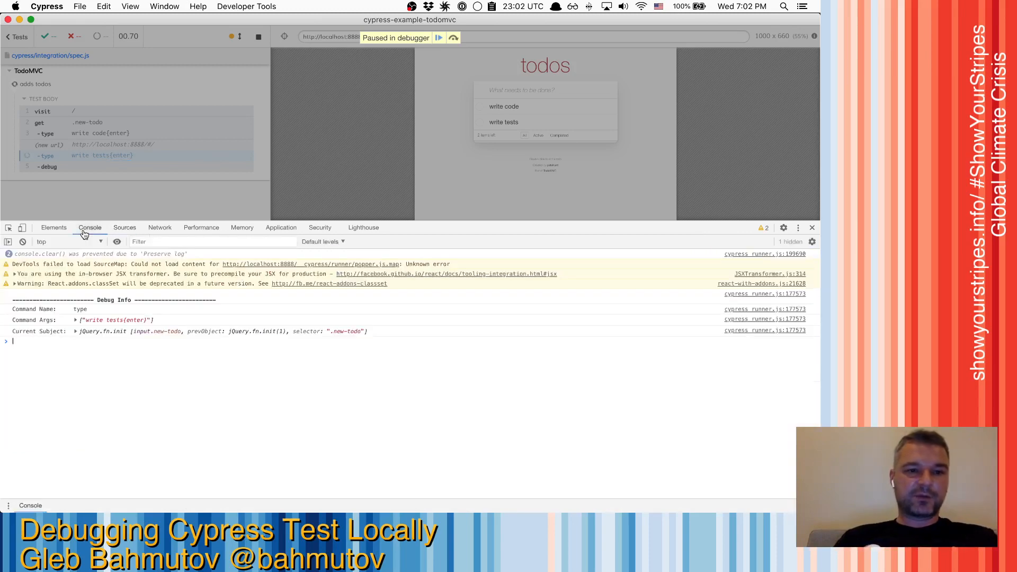
{"action": "mouse_move", "coordinate": [88, 328]}
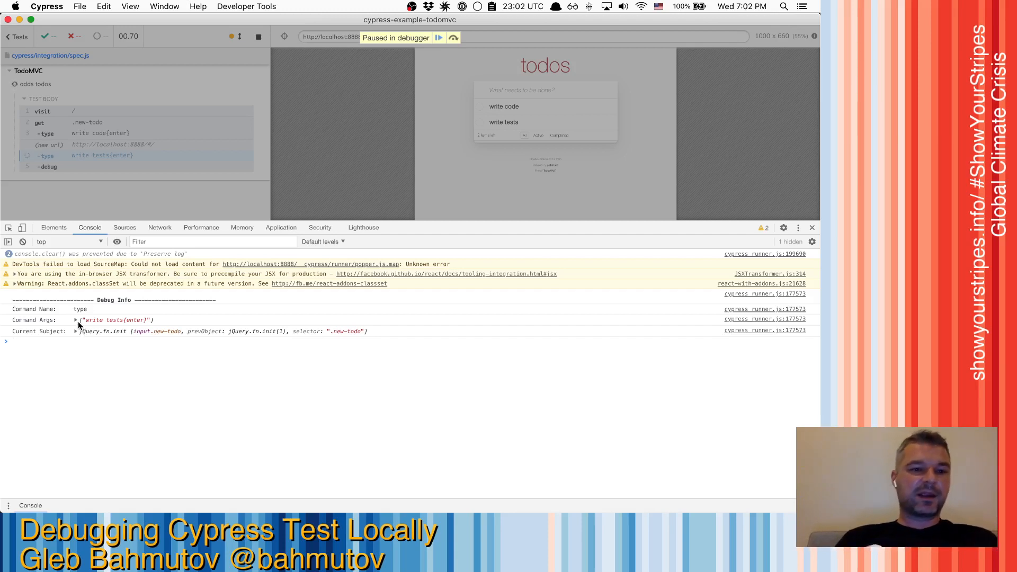
Expand Command Args ('write tests') and the Current Subject new-todo input object
{"action": "left_click", "coordinate": [75, 320]}
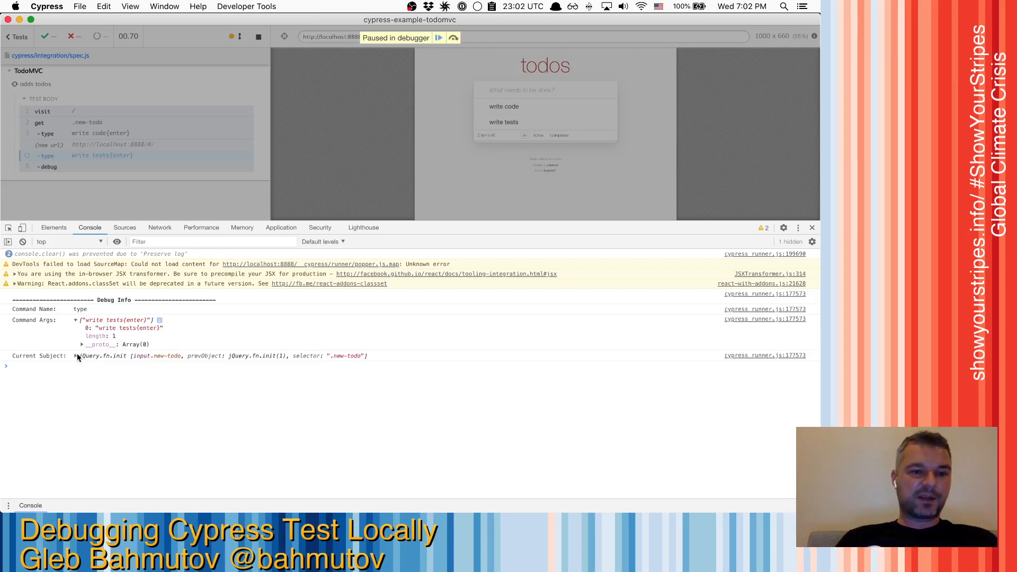
{"action": "left_click", "coordinate": [76, 356]}
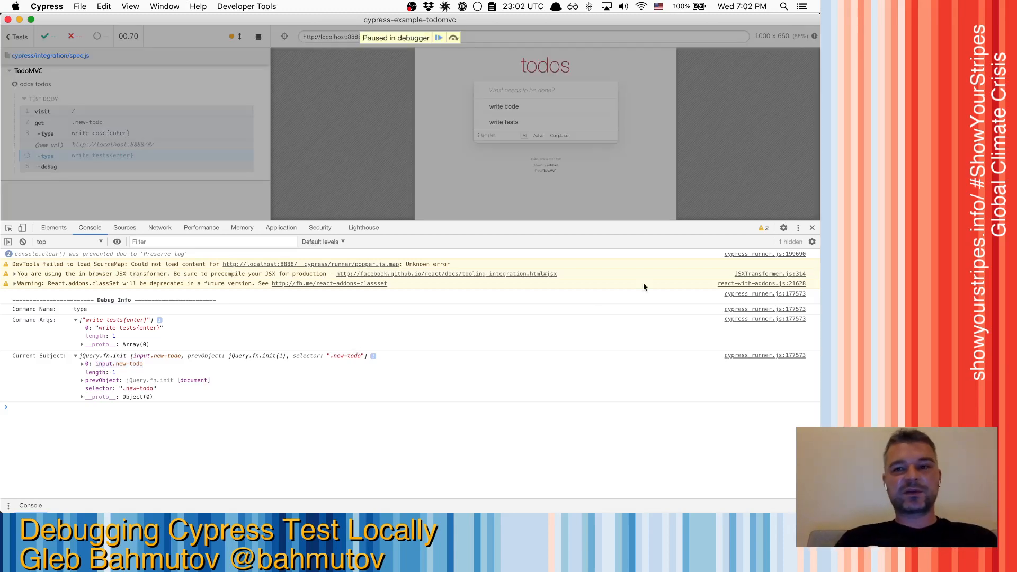
{"action": "left_click", "coordinate": [438, 37]}
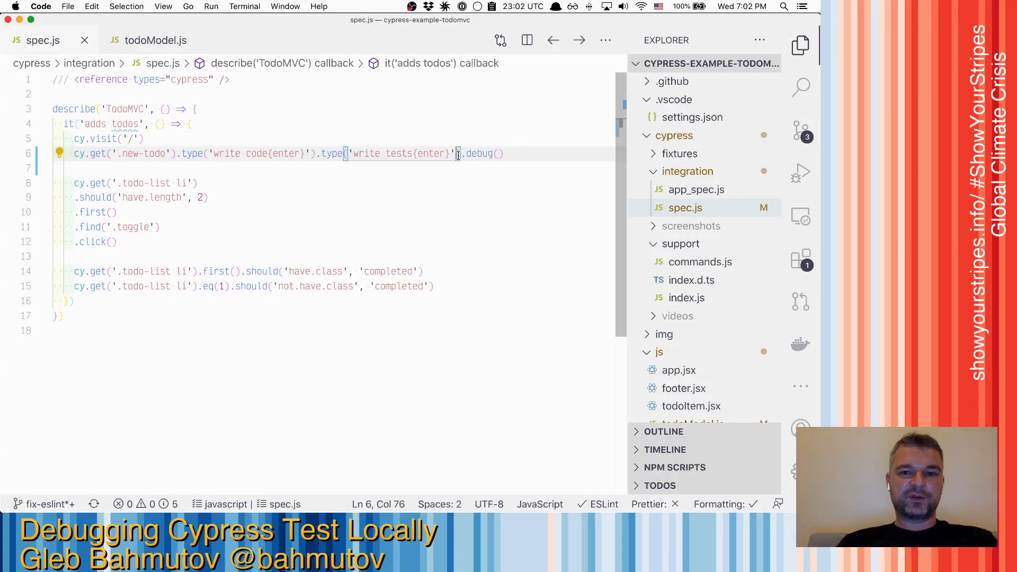
Delete .debug() from spec.js and add a debugger statement inside prototype.toggle in todoModel.js
{"action": "key", "text": "Backspace"}
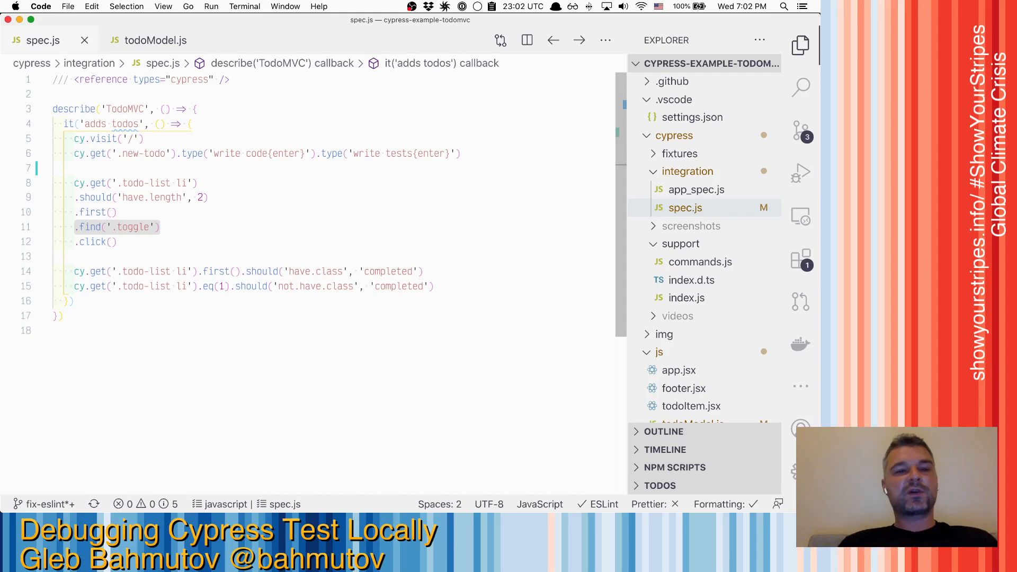
{"action": "mouse_move", "coordinate": [157, 54]}
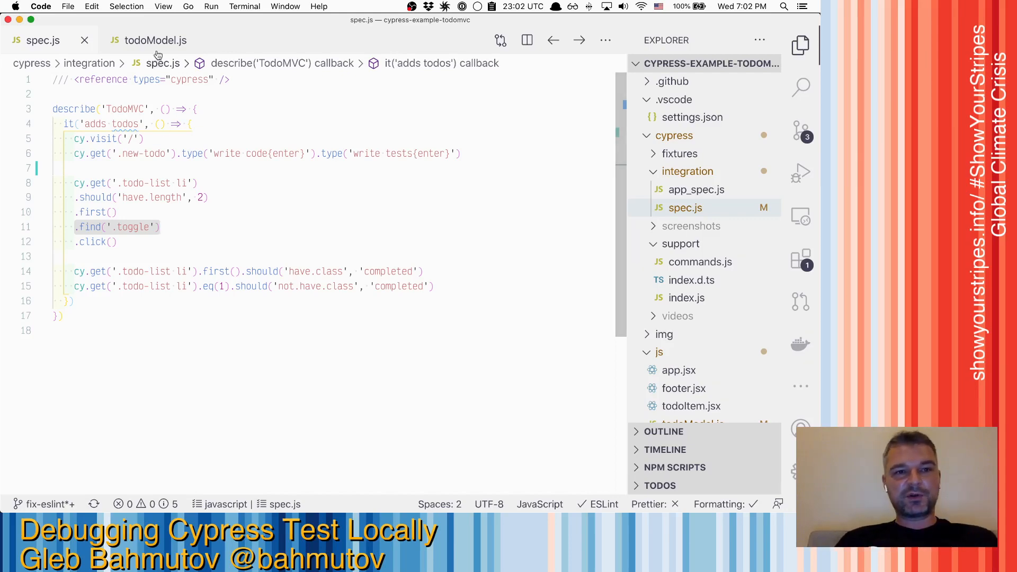
{"action": "left_click", "coordinate": [154, 40]}
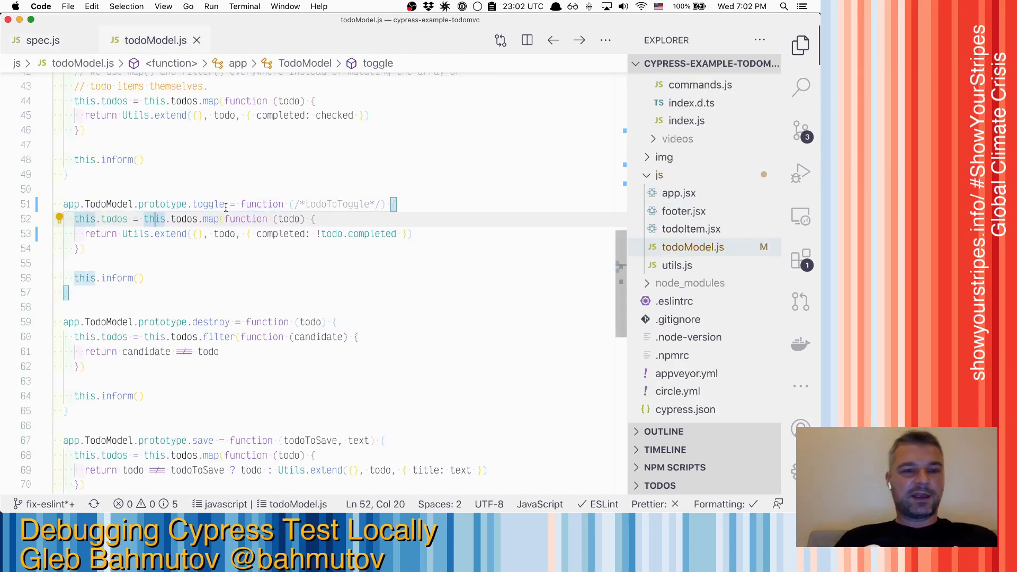
{"action": "left_click", "coordinate": [268, 269]}
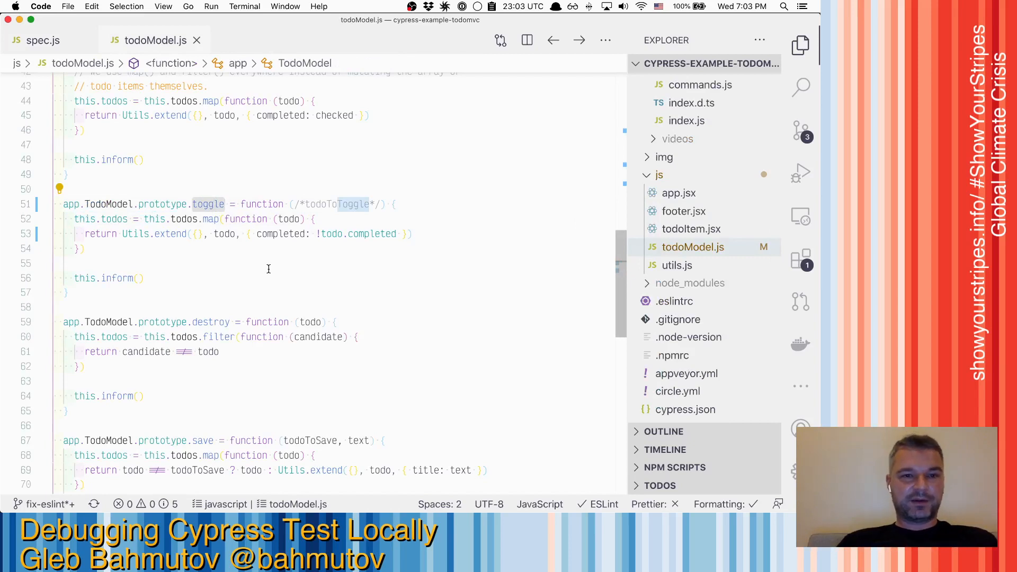
{"action": "left_click", "coordinate": [389, 203]}
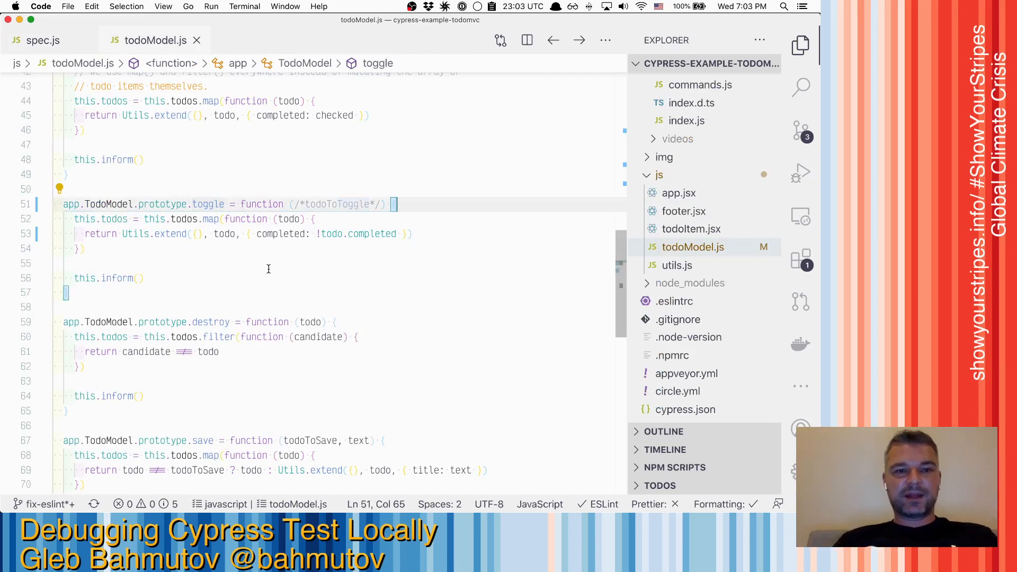
{"action": "type", "text": "debugger"}
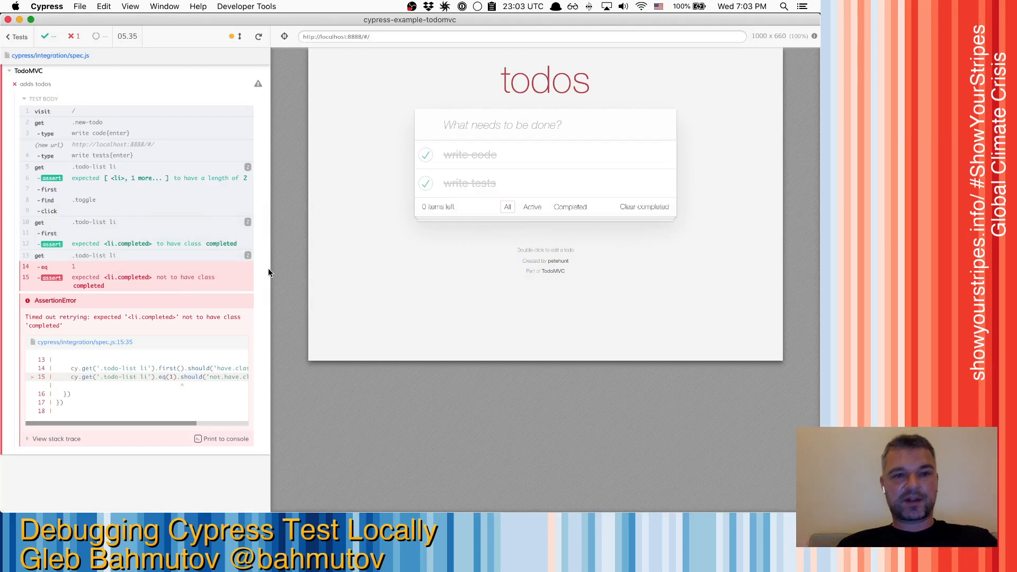
Rerun all tests so execution halts at the debugger statement in toggle
{"action": "left_click", "coordinate": [259, 36]}
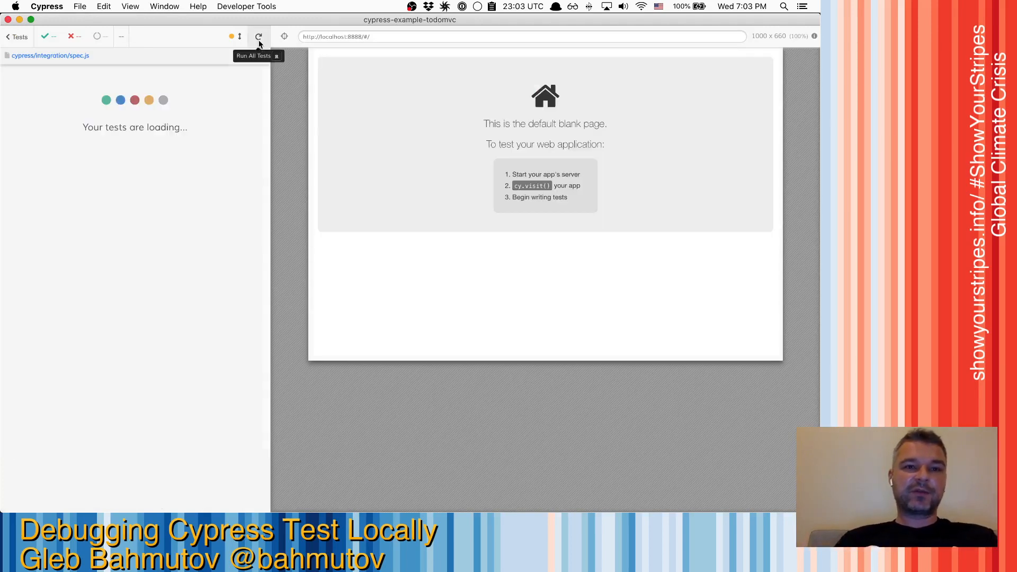
{"action": "left_click", "coordinate": [259, 36]}
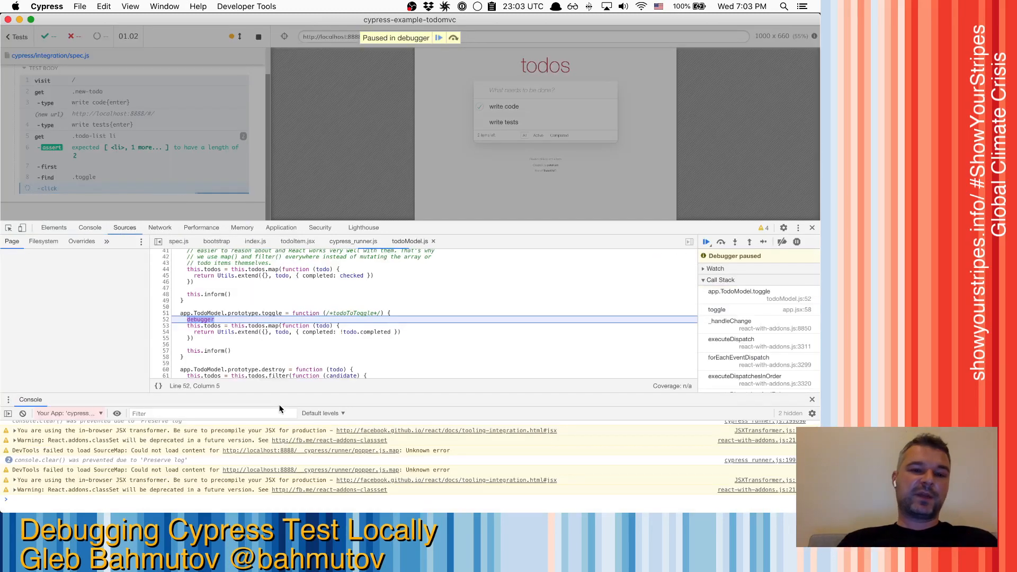
Highlight the commented-out todoToToggle parameter in Sources, then resume script execution
{"action": "left_click", "coordinate": [11, 240]}
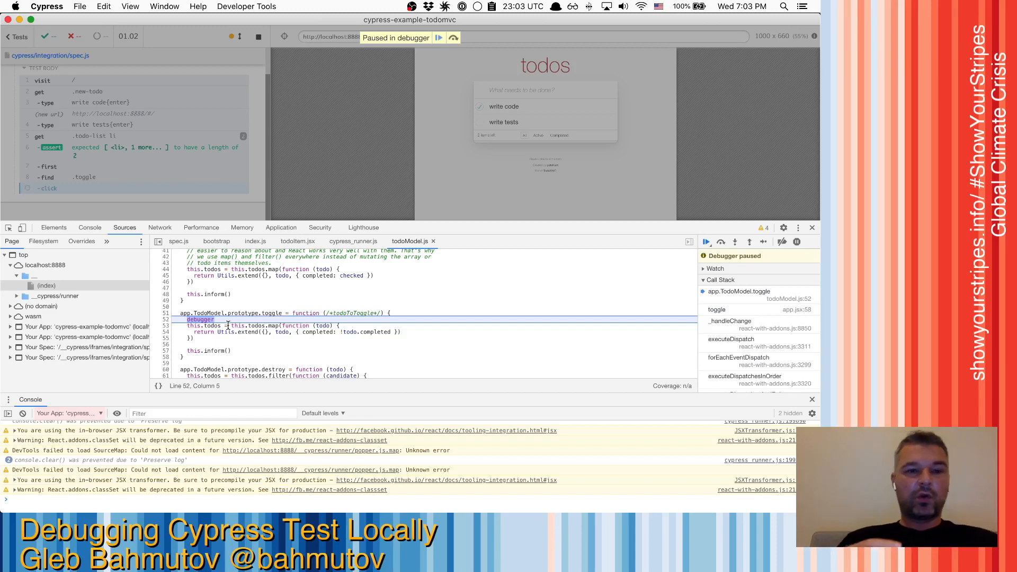
{"action": "mouse_move", "coordinate": [279, 312]}
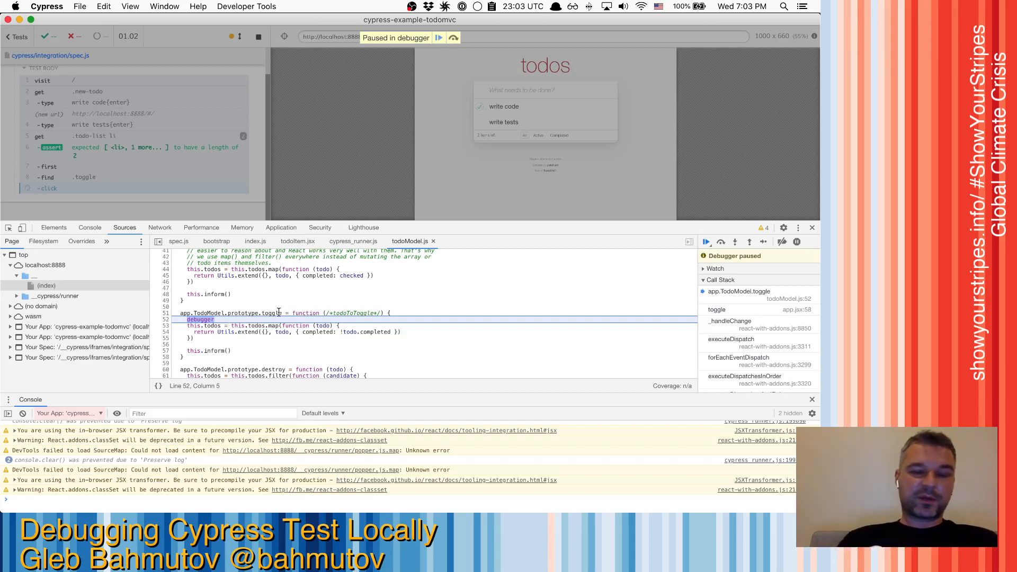
{"action": "mouse_move", "coordinate": [272, 312]}
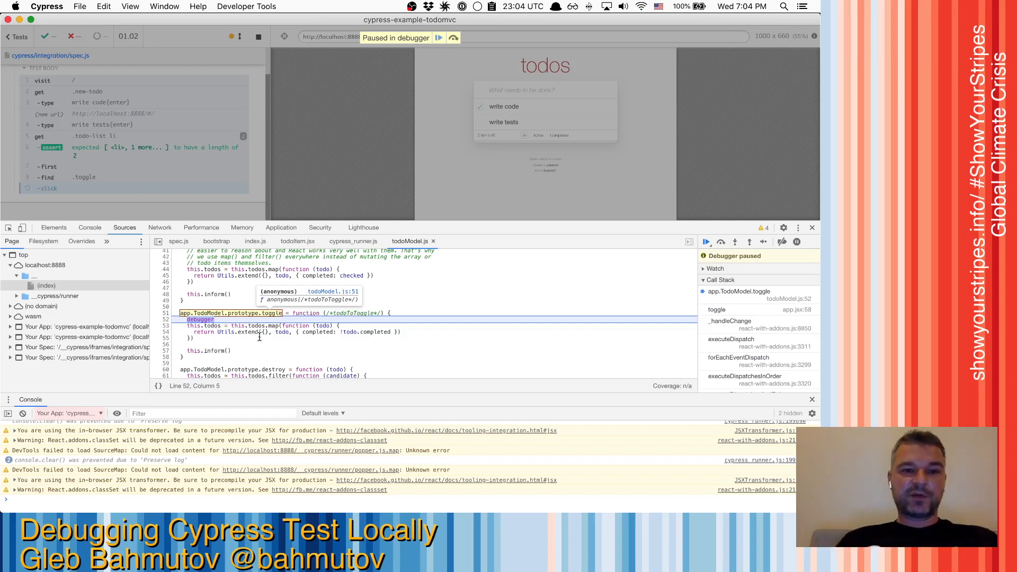
{"action": "mouse_move", "coordinate": [248, 325]}
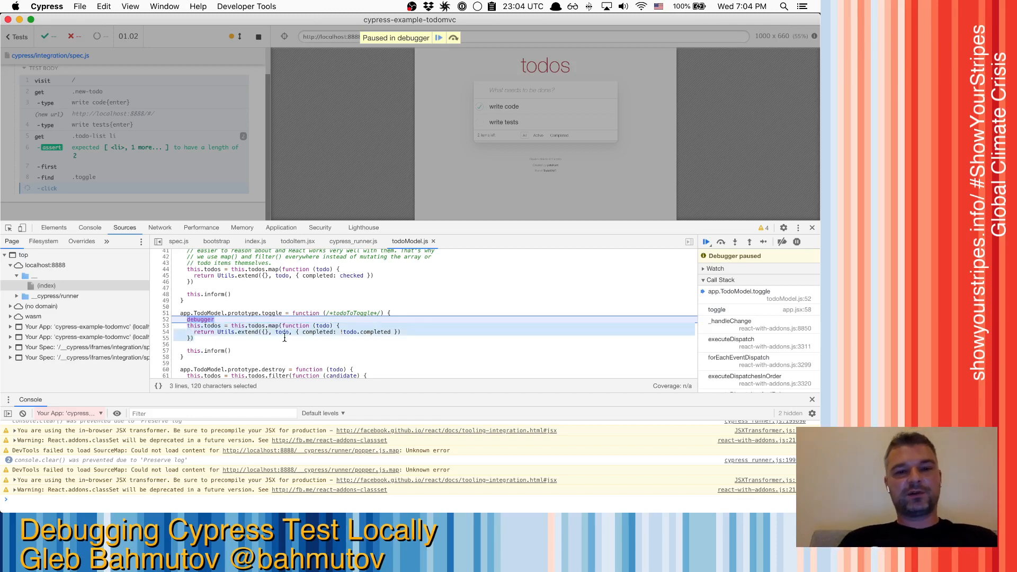
{"action": "left_click", "coordinate": [355, 312]}
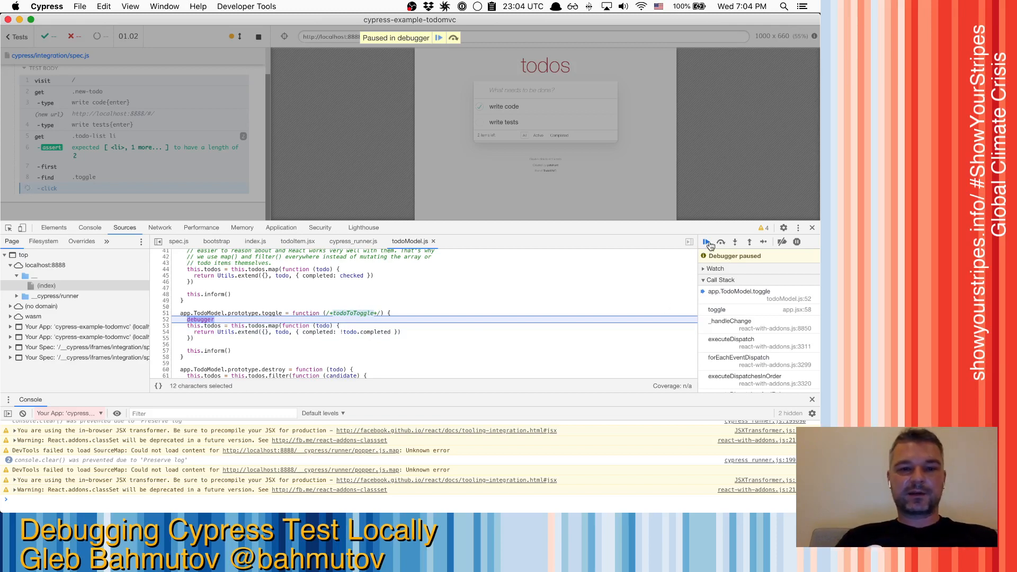
{"action": "left_click", "coordinate": [705, 241]}
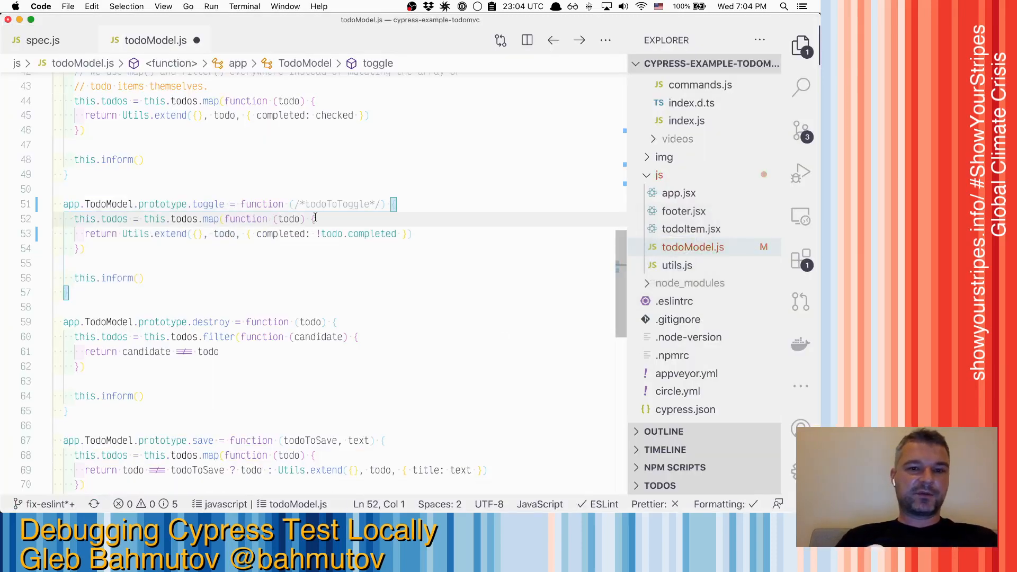
Begin editing toggle's map callback to flip completed only when todo === todoToToggle
{"action": "left_click", "coordinate": [305, 205]}
{"action": "type", "text": " todo === todoToToggle ?"}
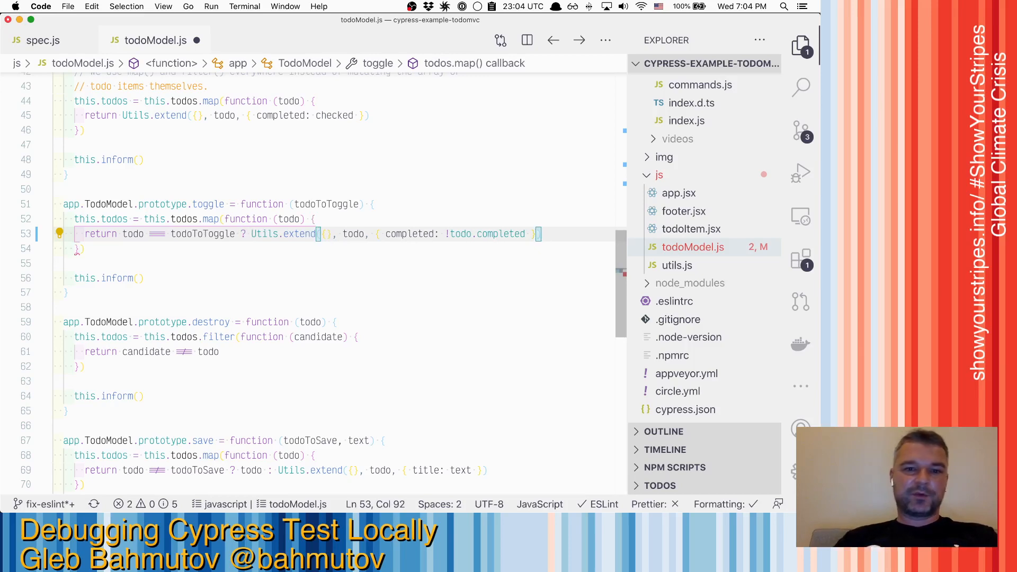
{"action": "mouse_move", "coordinate": [369, 324]}
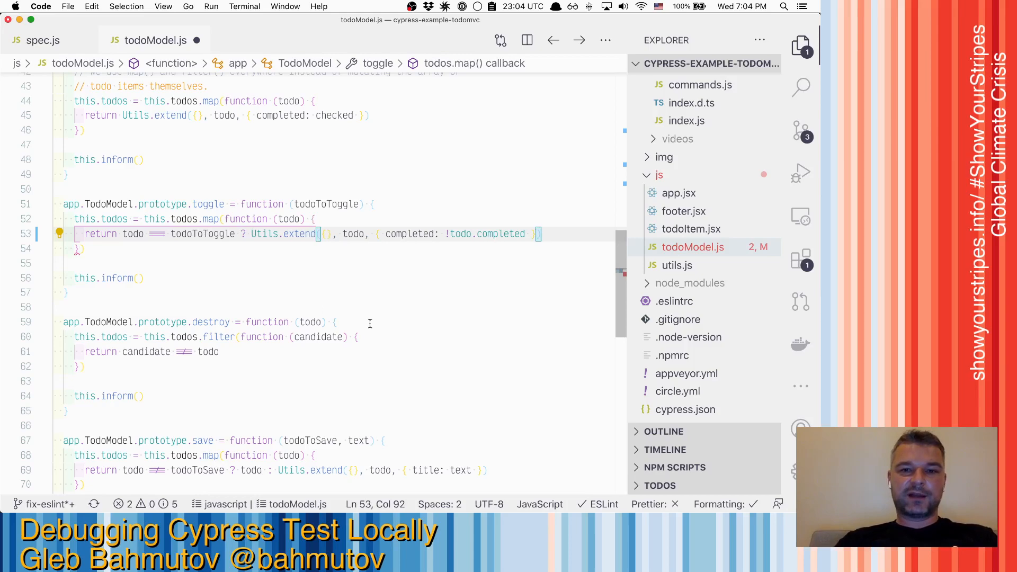